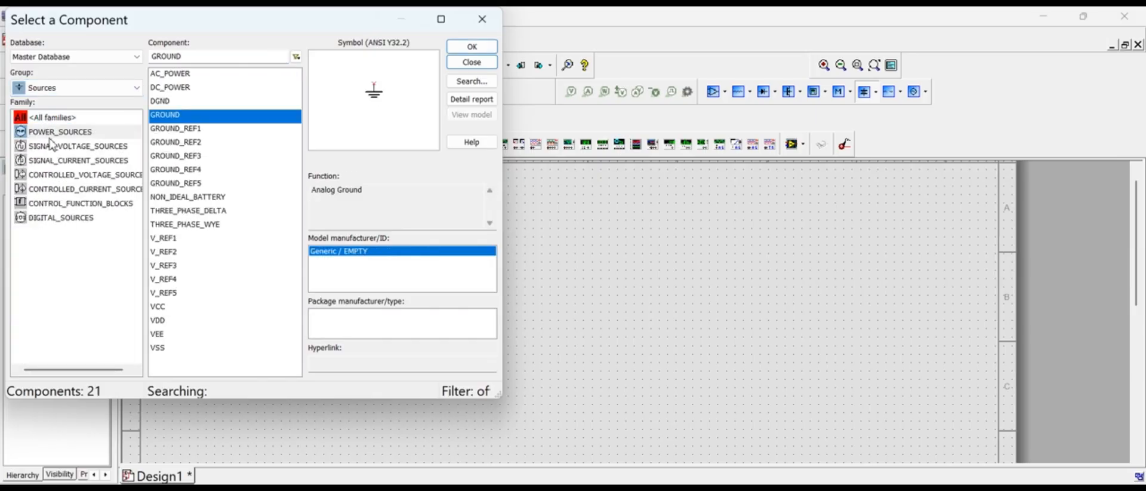
Place a DC_POWER voltage source and a 1k resistor from the component browser
{"action": "left_click", "coordinate": [59, 131]}
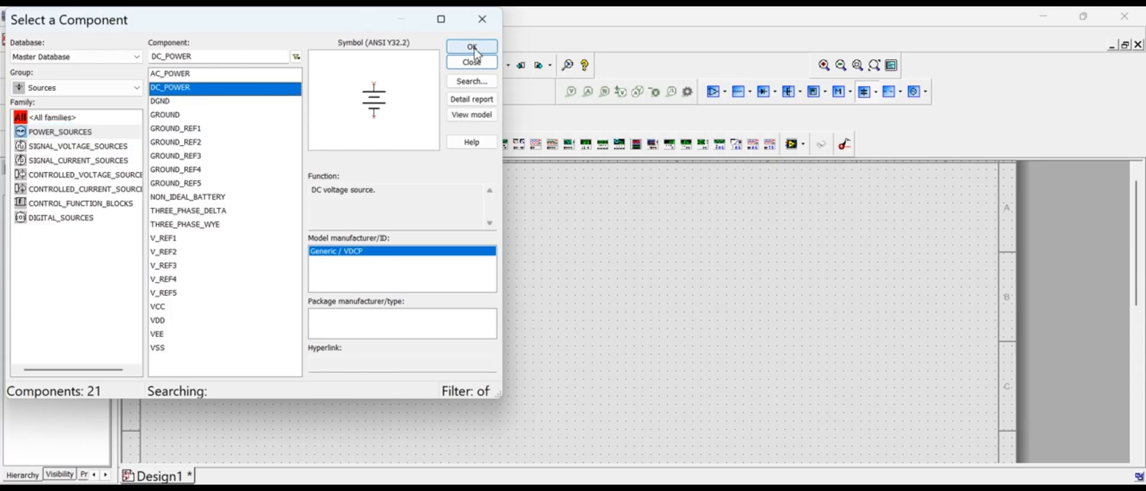
{"action": "left_click", "coordinate": [471, 46]}
{"action": "type", "text": "1k"}
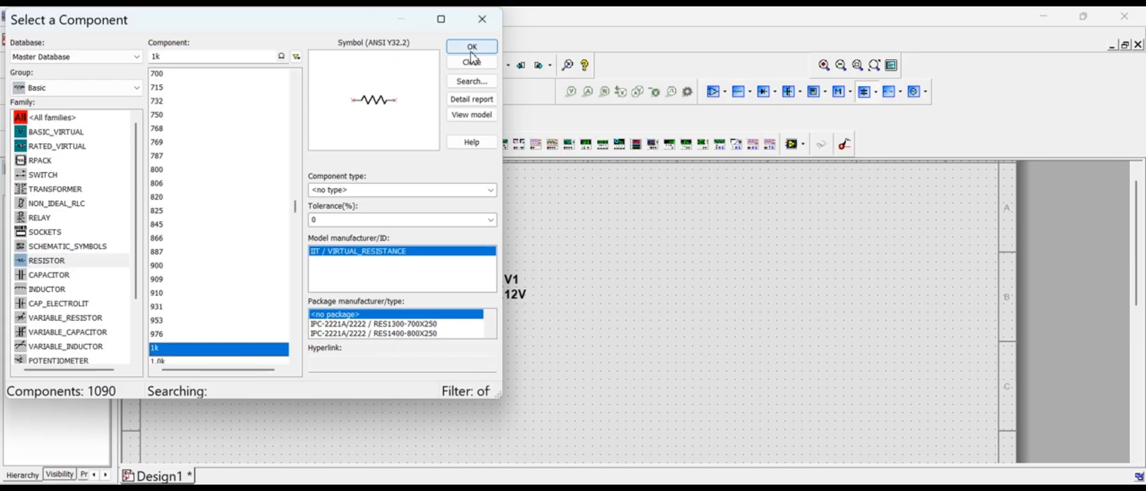
{"action": "left_click", "coordinate": [471, 46]}
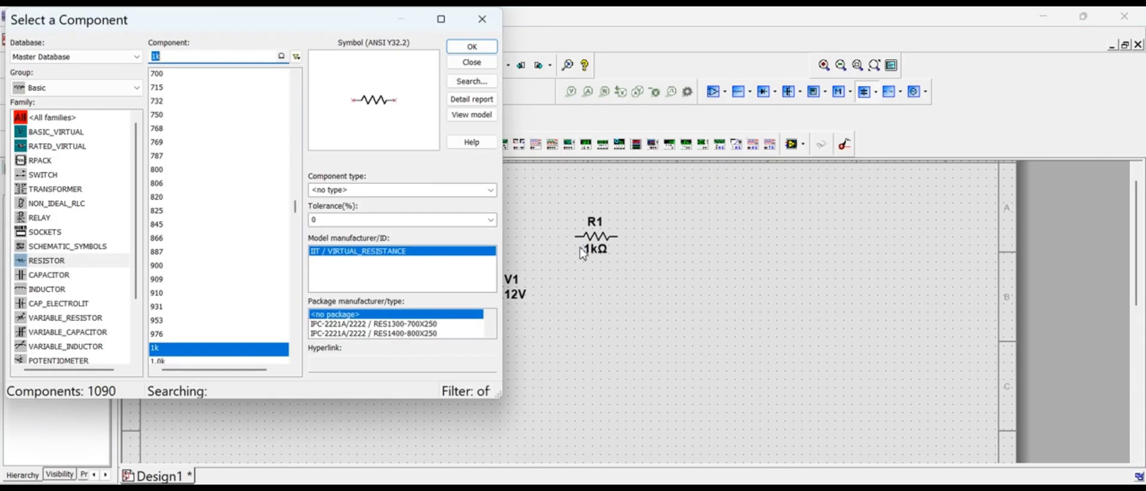
{"action": "left_click", "coordinate": [471, 62]}
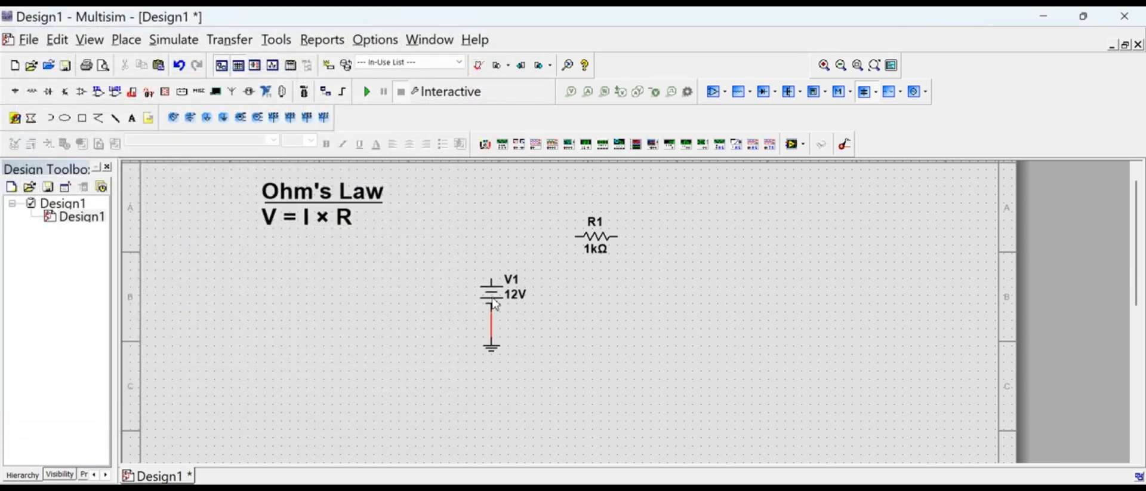
Wire the source V1 to resistor R1 to start the series loop
{"action": "left_click_drag", "start_coordinate": [491, 279], "coordinate": [577, 236]}
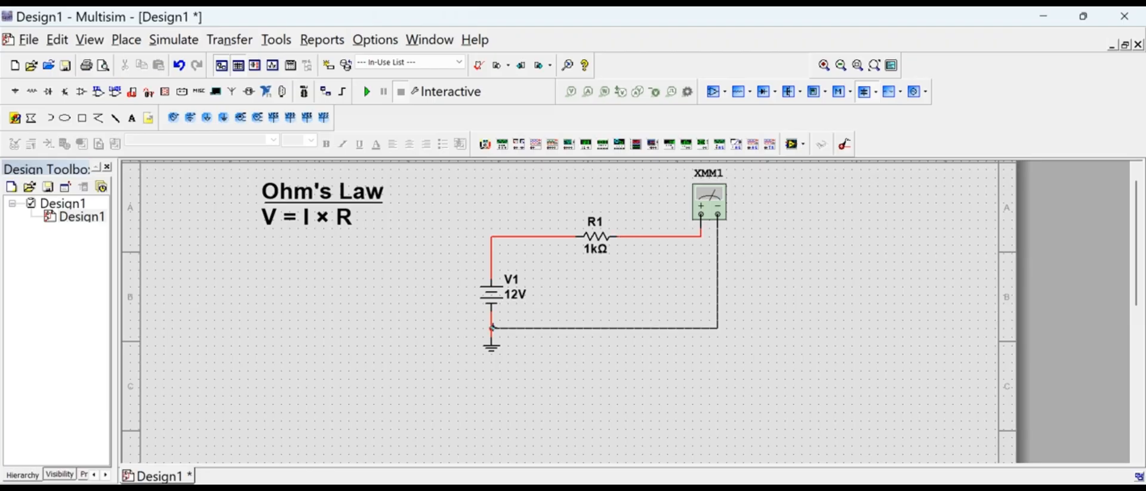
Switch multimeter XMM1 to current mode, move its panel aside, and open V1's properties
{"action": "double_click", "coordinate": [707, 202]}
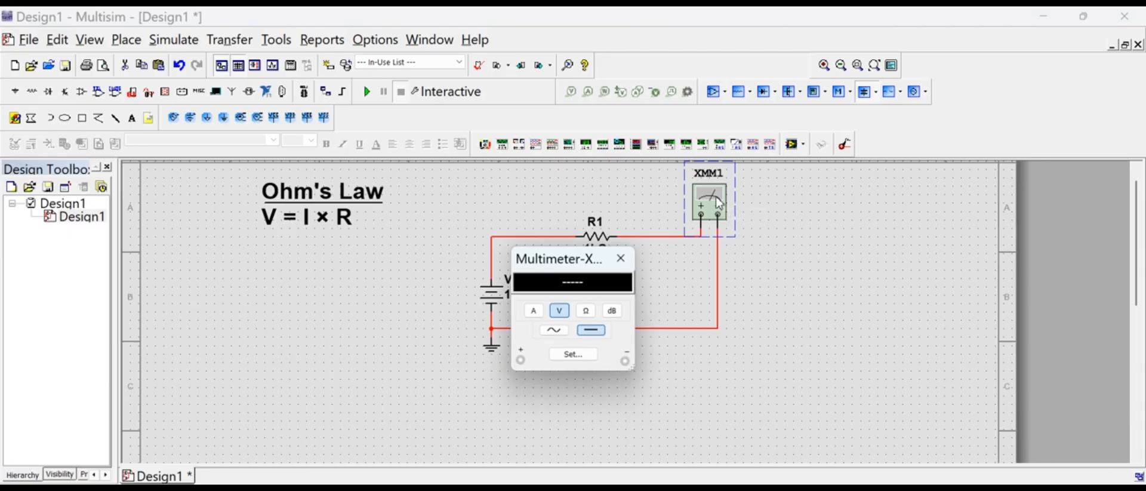
{"action": "left_click", "coordinate": [533, 309]}
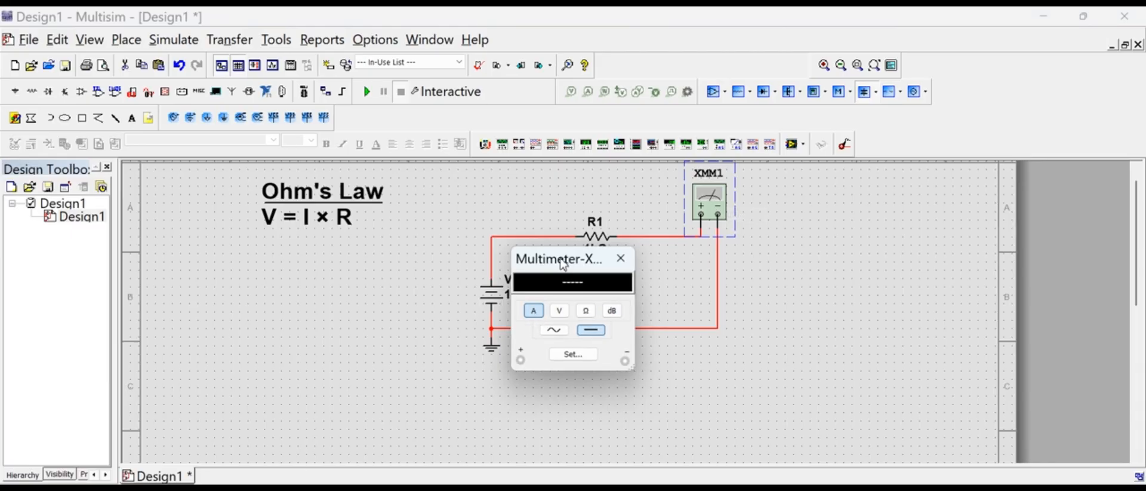
{"action": "left_click_drag", "start_coordinate": [559, 258], "coordinate": [862, 198]}
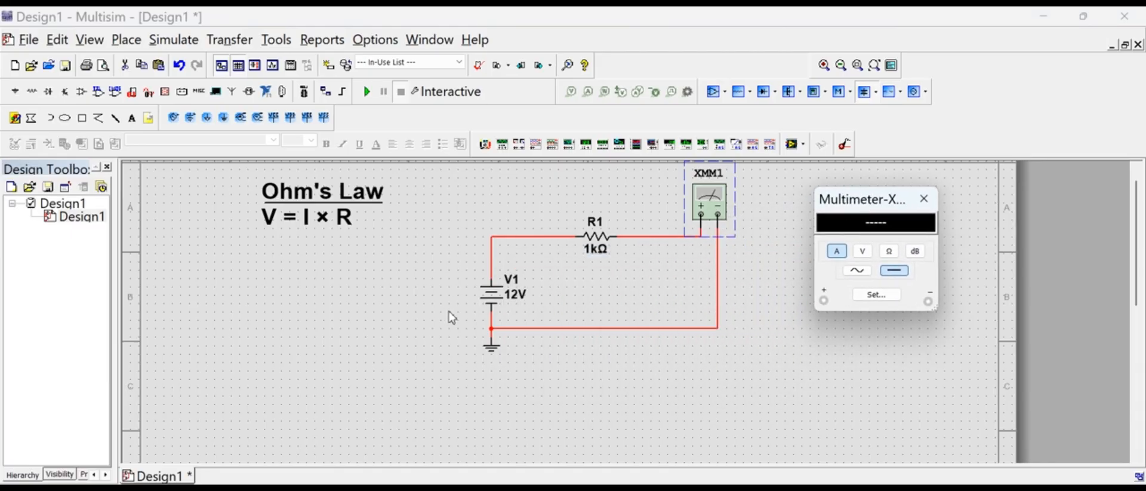
{"action": "double_click", "coordinate": [491, 300]}
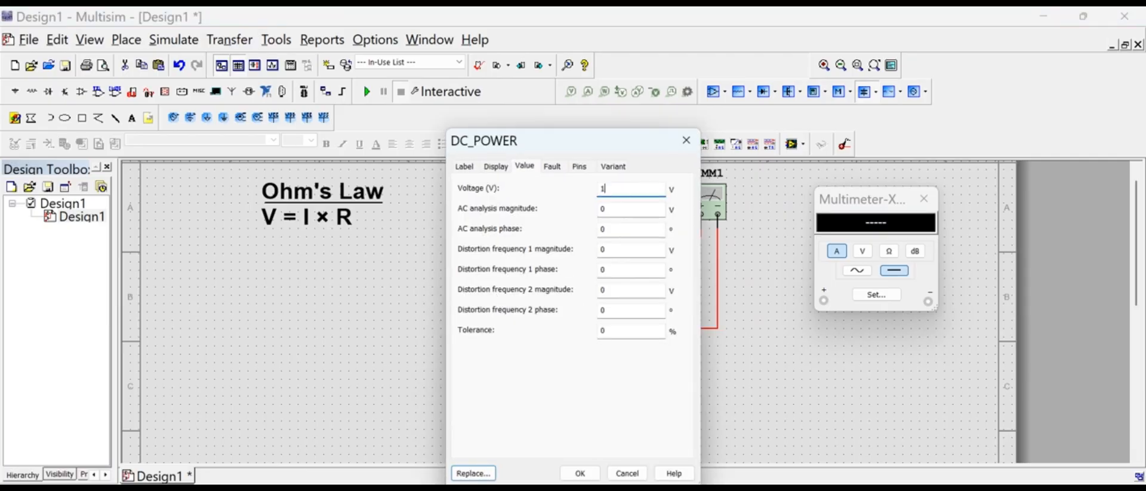
Enter 10 as the DC_POWER voltage, confirm, and select resistor R1
{"action": "type", "text": "0"}
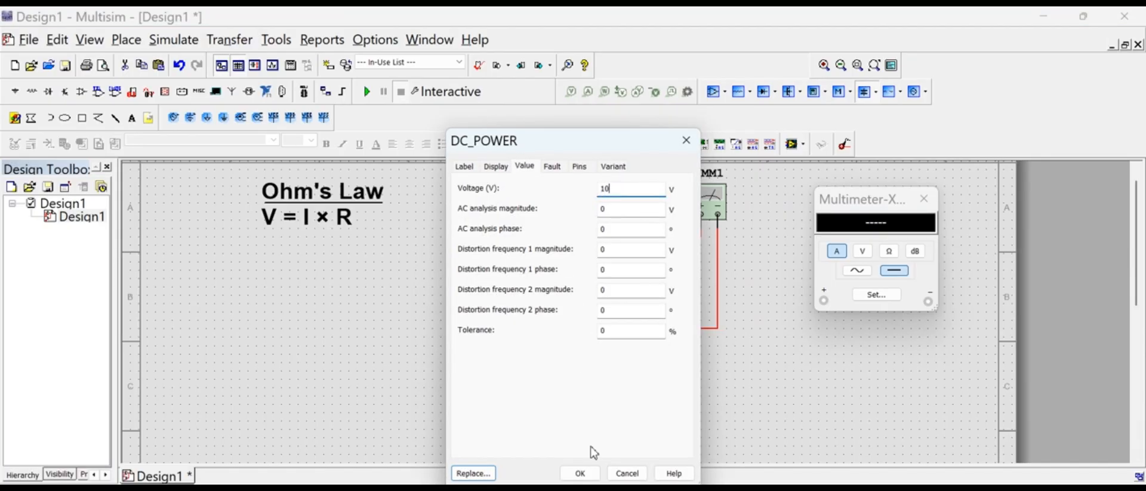
{"action": "left_click", "coordinate": [580, 474]}
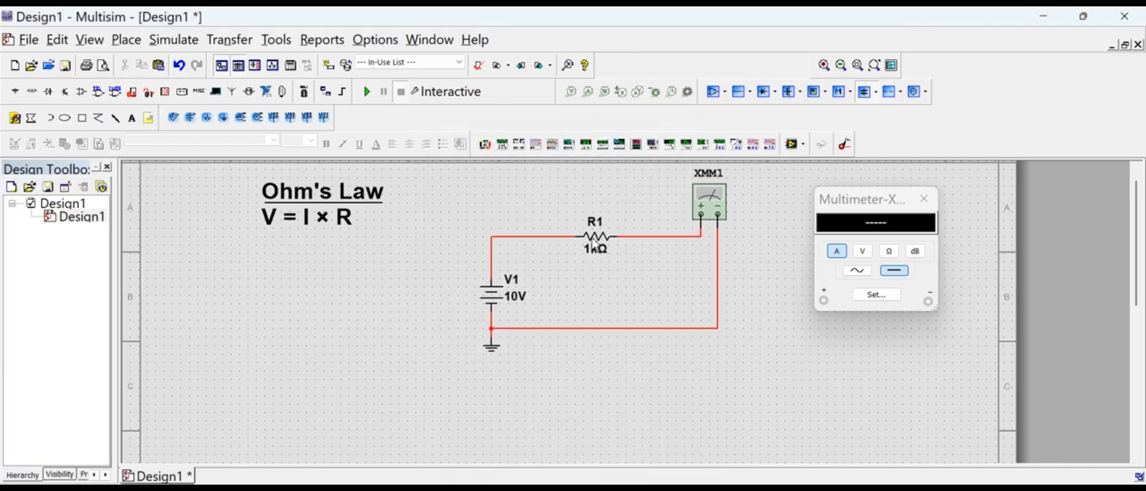
{"action": "left_click", "coordinate": [595, 236]}
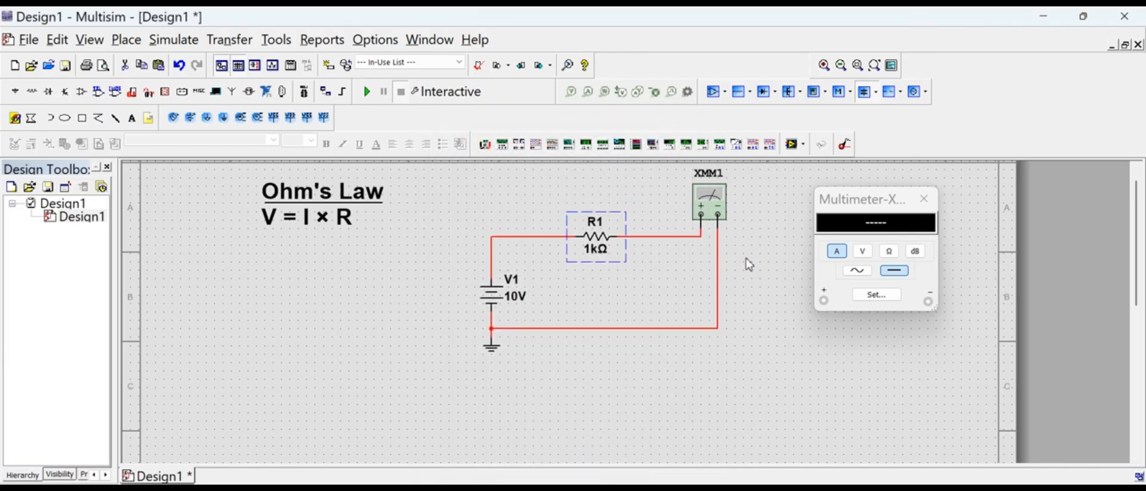
{"action": "mouse_move", "coordinate": [368, 92]}
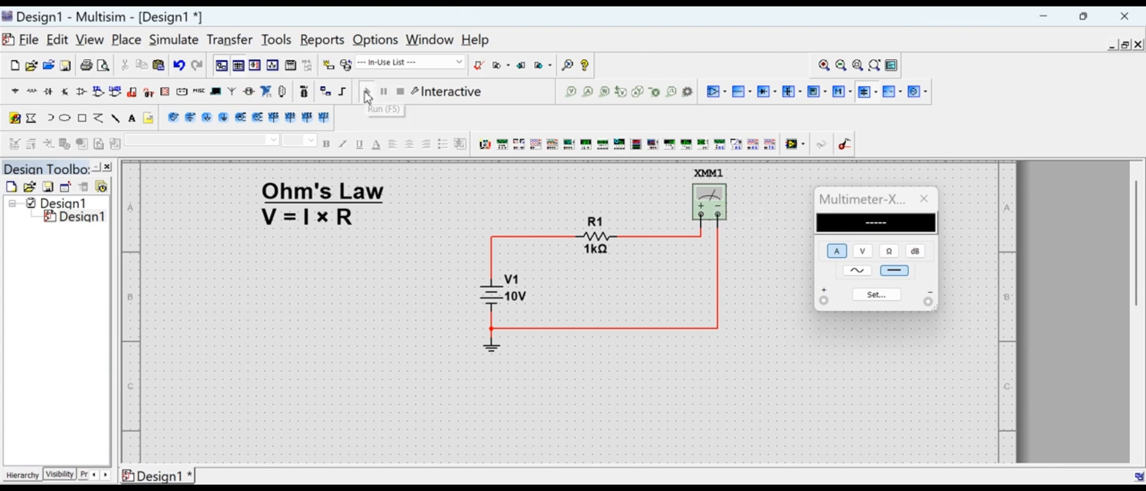
Run the simulation, read 10 mA on the multimeter, and stop it
{"action": "left_click", "coordinate": [368, 91]}
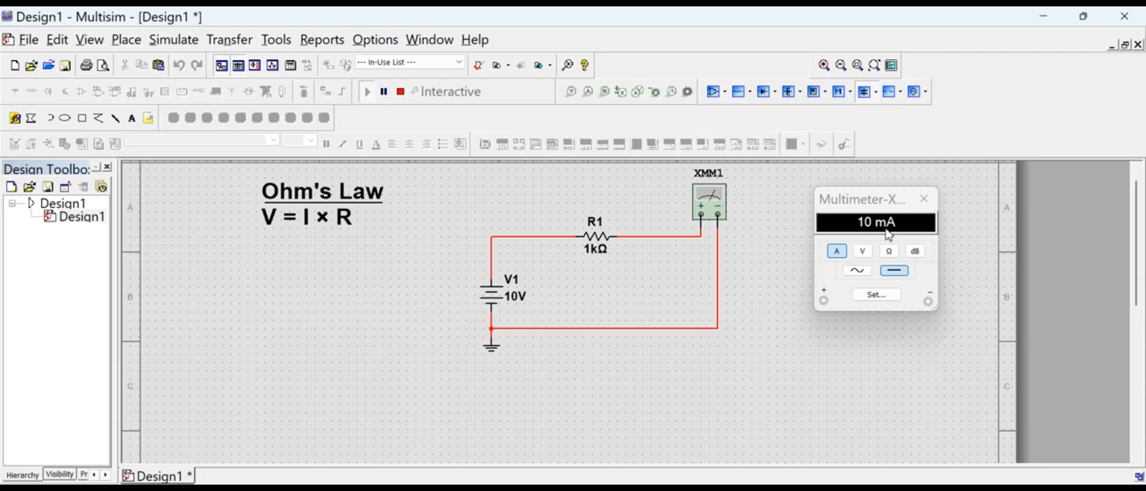
{"action": "left_click", "coordinate": [367, 92]}
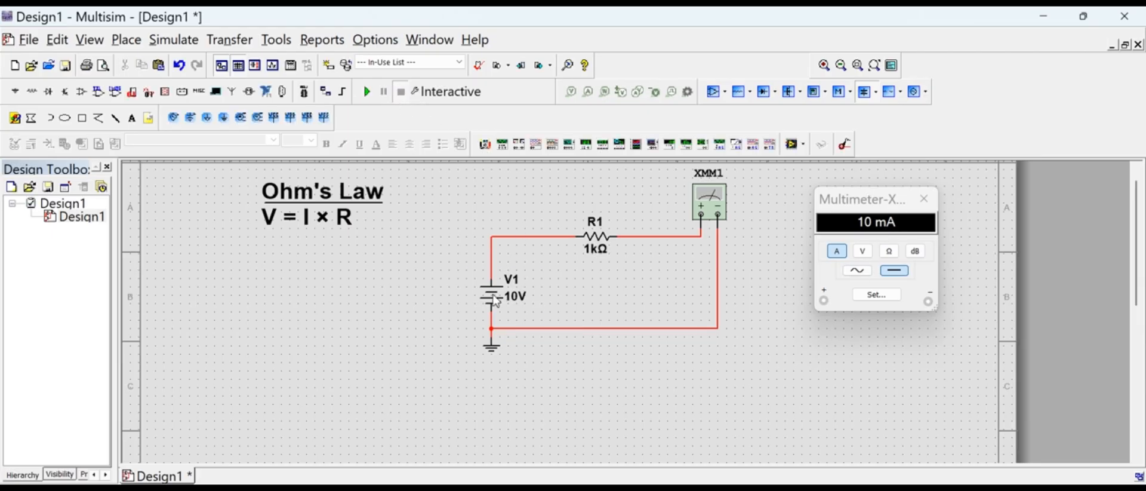
Set V1 to 20 V and rerun the simulation
{"action": "double_click", "coordinate": [491, 296]}
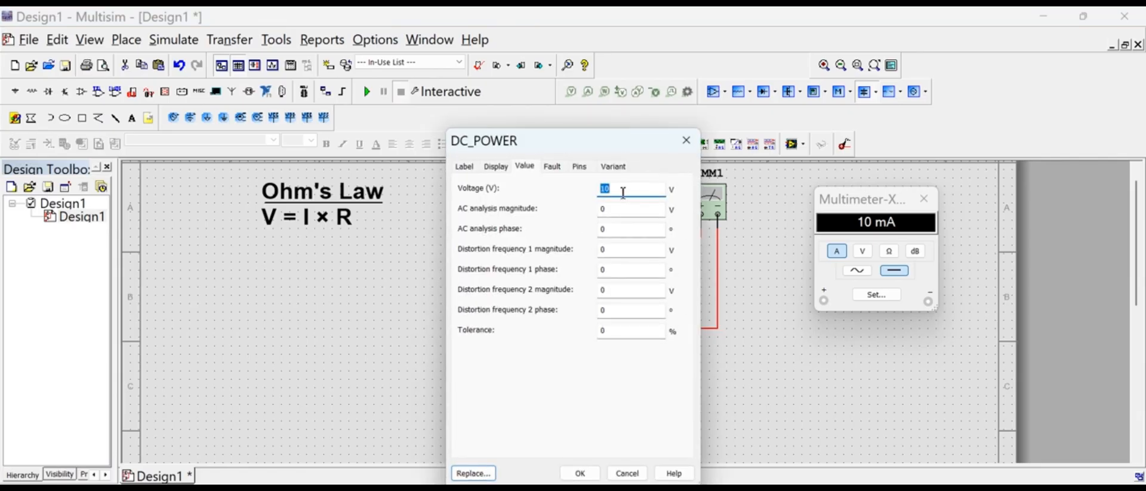
{"action": "type", "text": "20"}
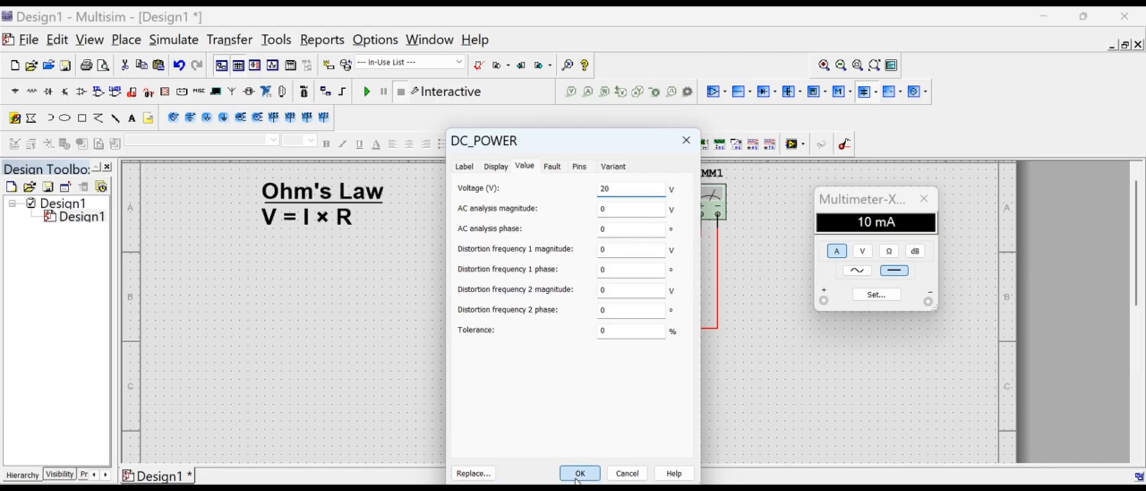
{"action": "left_click", "coordinate": [579, 473]}
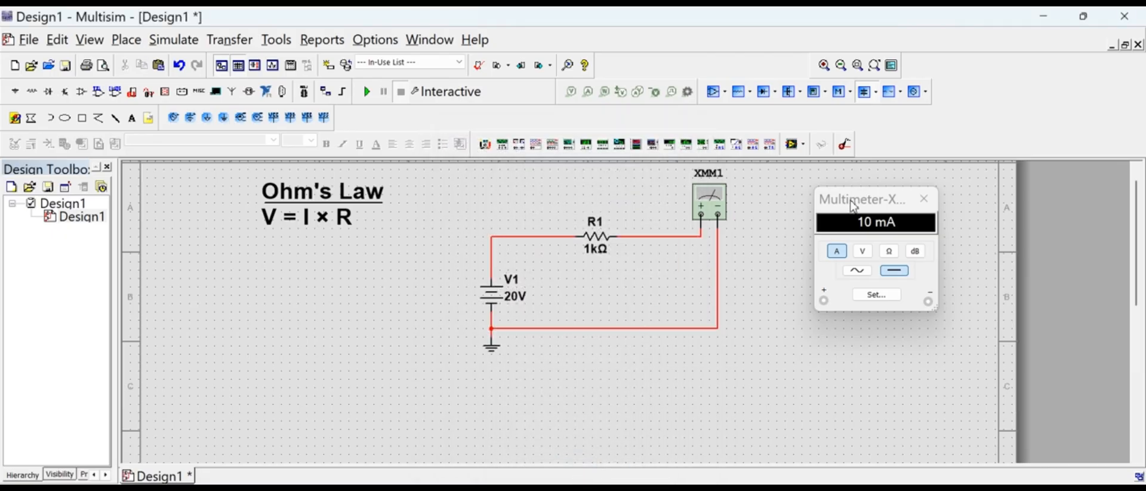
{"action": "left_click", "coordinate": [400, 91]}
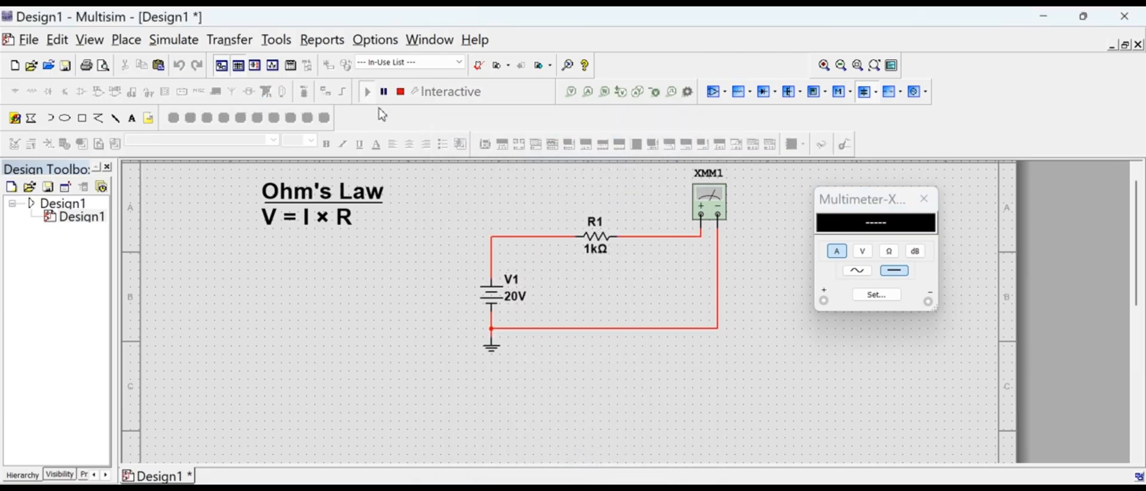
Read 20 mA on the multimeter at 20 V, then stop the simulation
{"action": "left_click", "coordinate": [367, 91]}
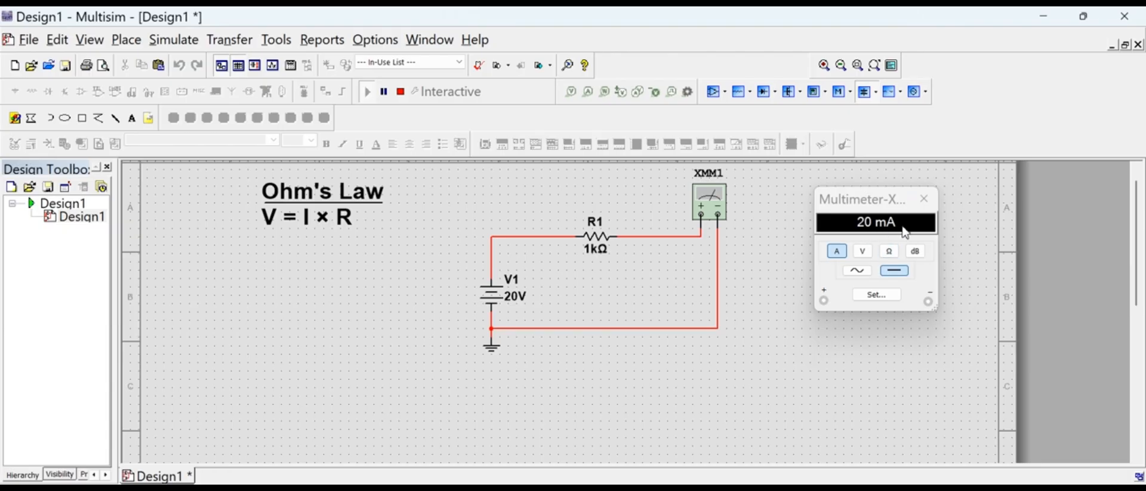
{"action": "mouse_move", "coordinate": [302, 254]}
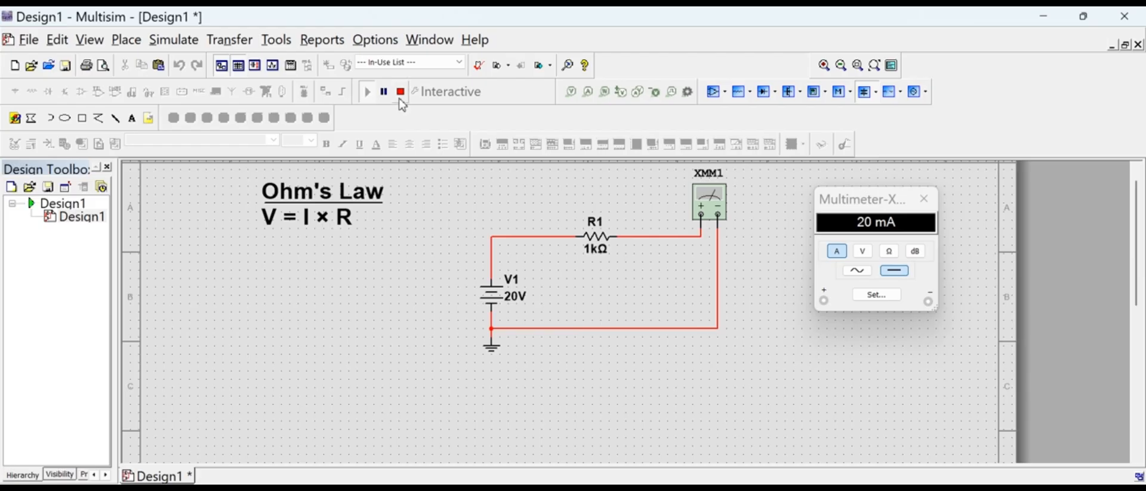
{"action": "left_click", "coordinate": [400, 91]}
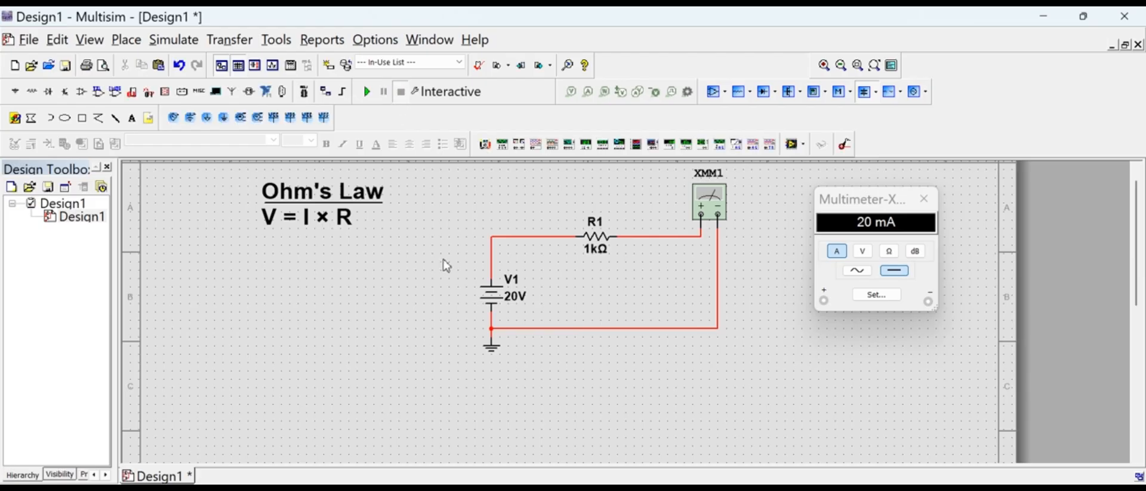